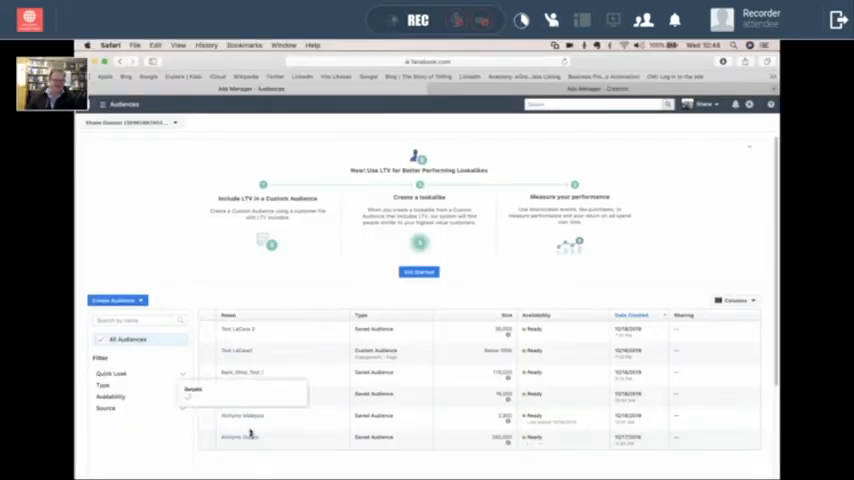
mouse_move(237, 350)
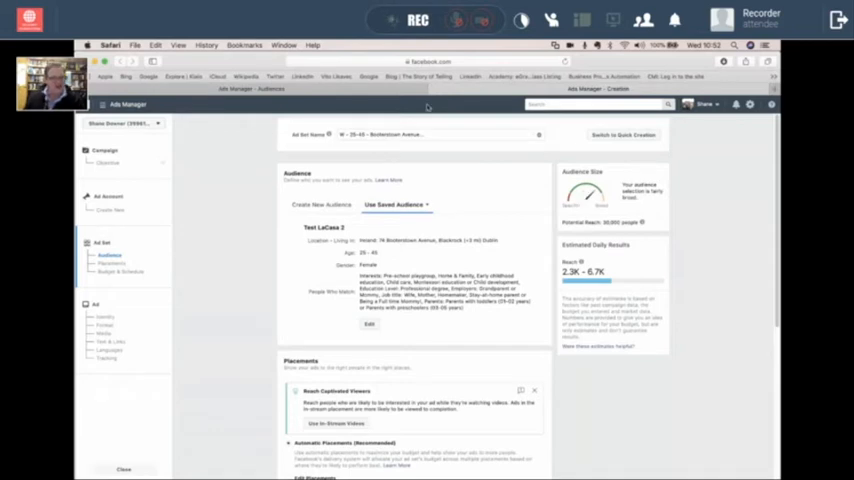
mouse_move(370, 250)
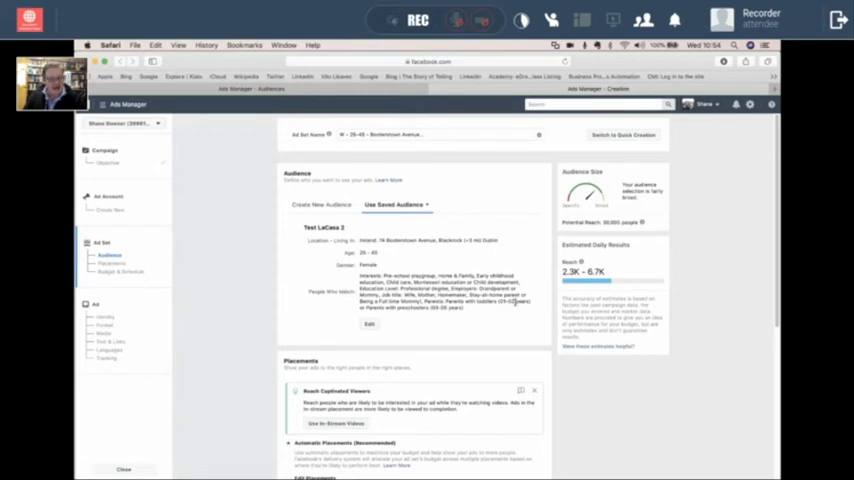
mouse_move(515, 318)
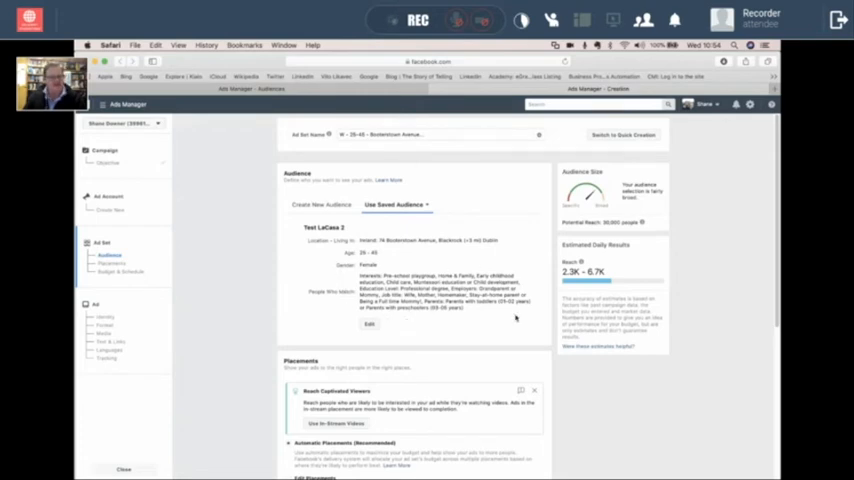
mouse_move(324, 260)
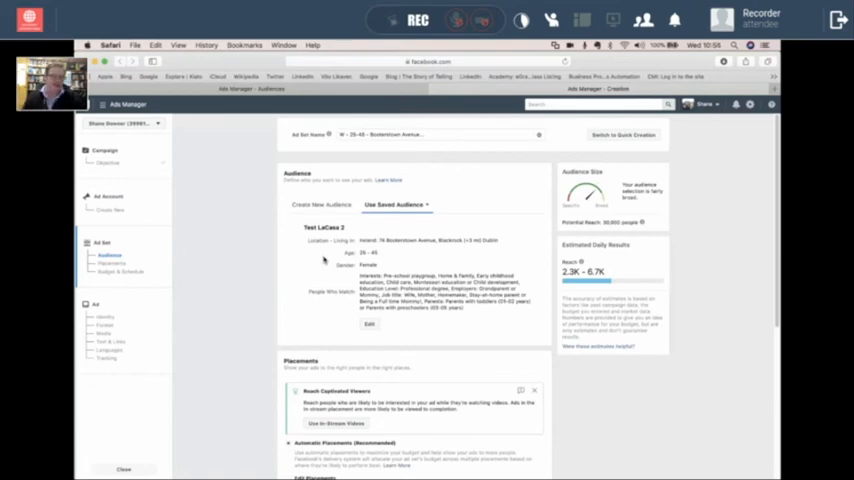
mouse_move(289, 307)
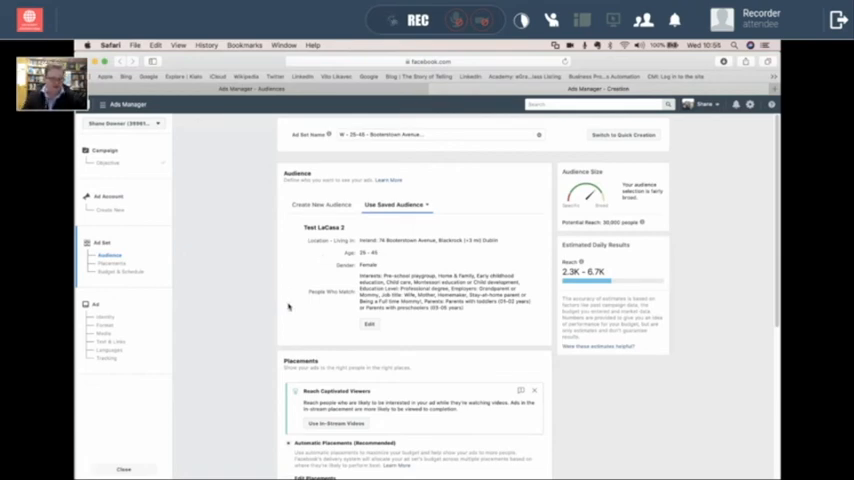